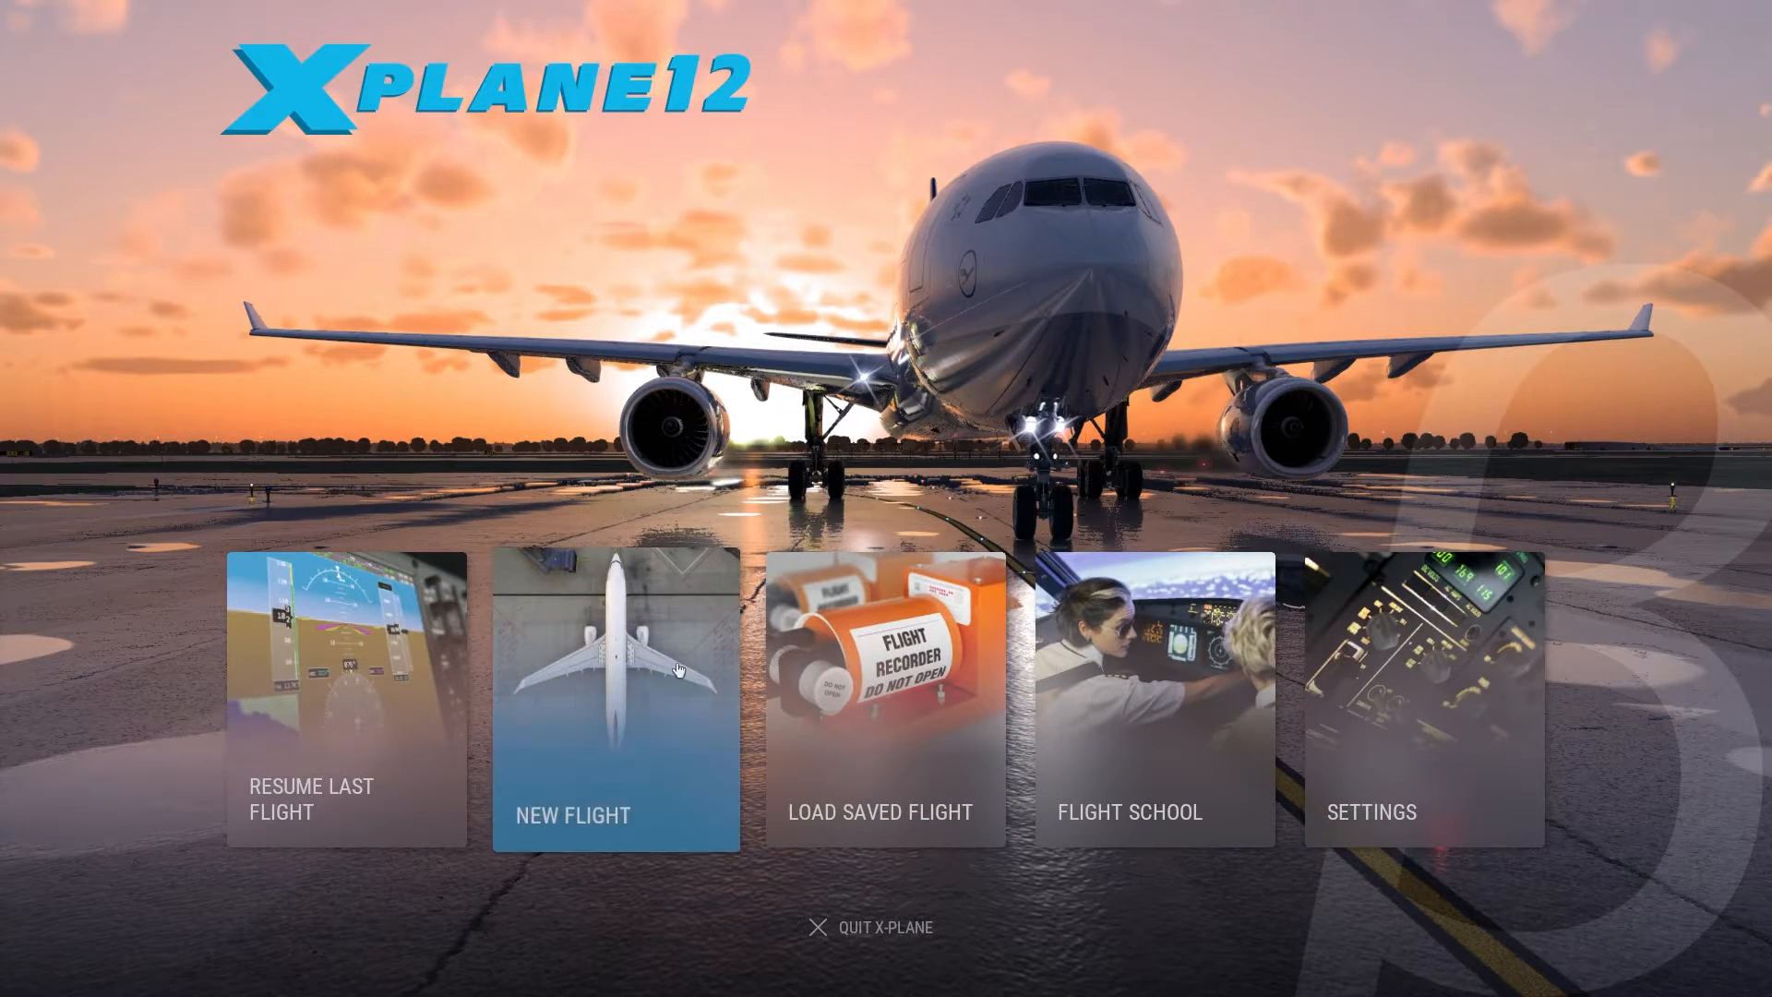
Begin a new flight with the FlightFactor A320 Ultimate selected.
{"action": "left_click", "coordinate": [616, 690]}
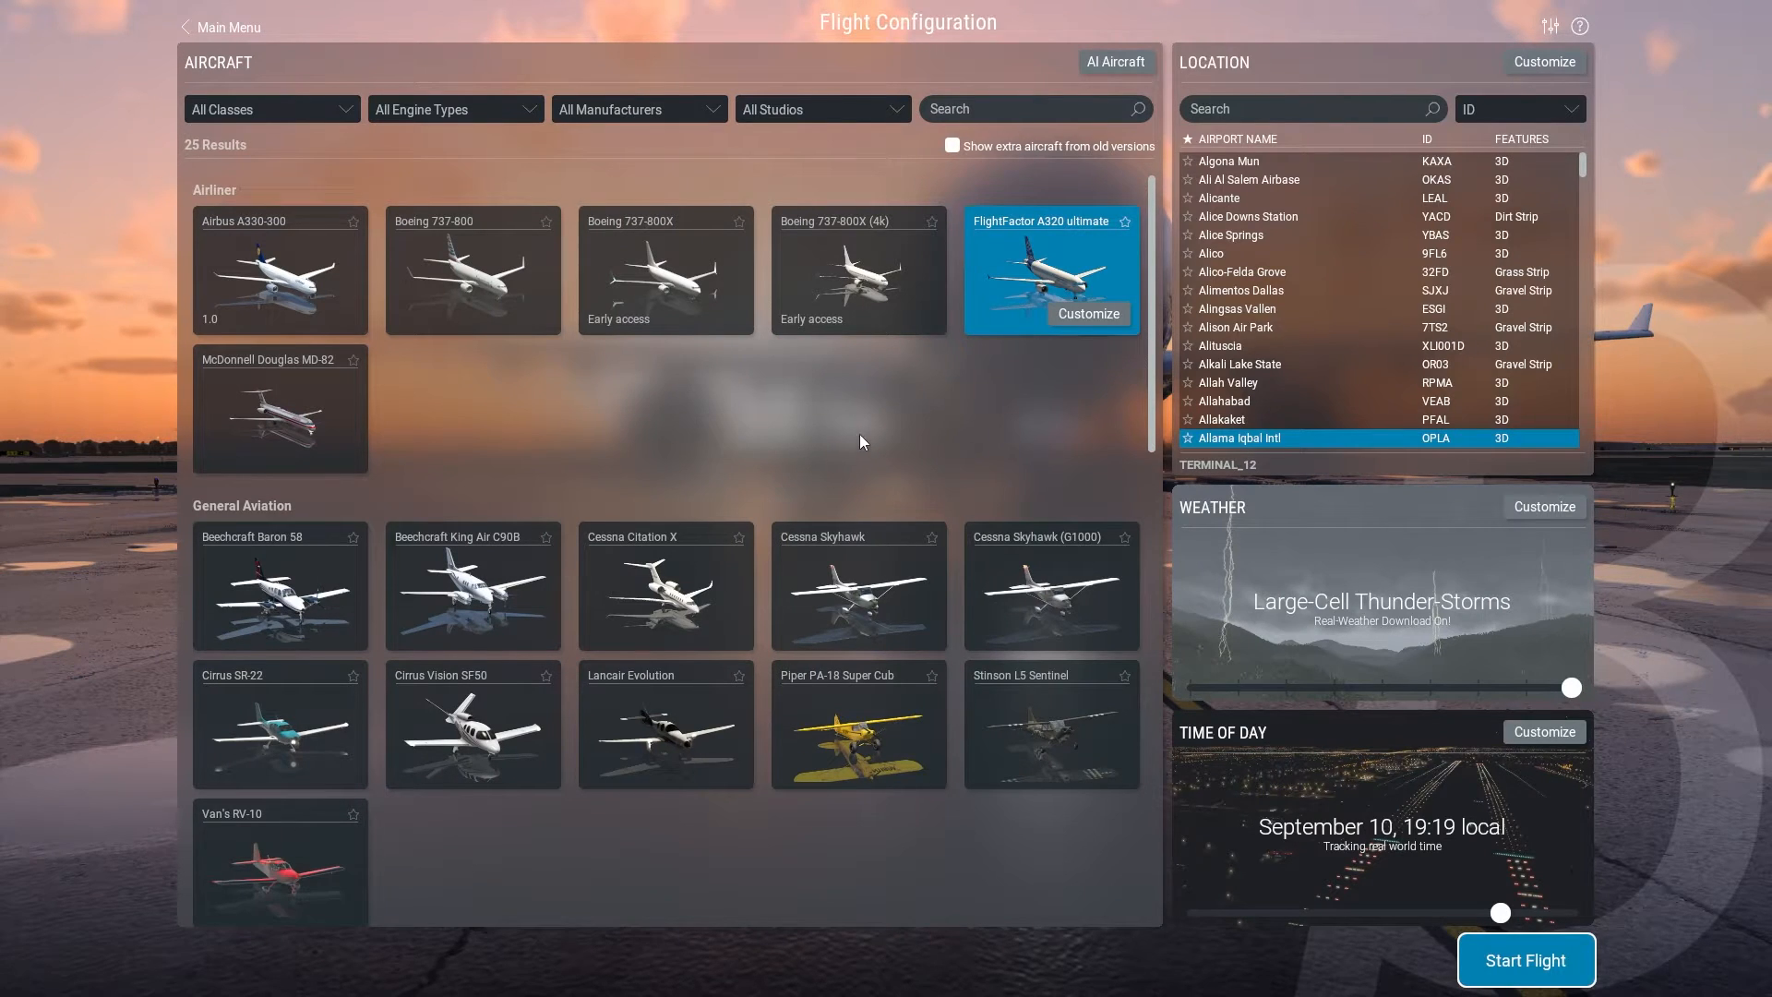
{"action": "mouse_move", "coordinate": [616, 244]}
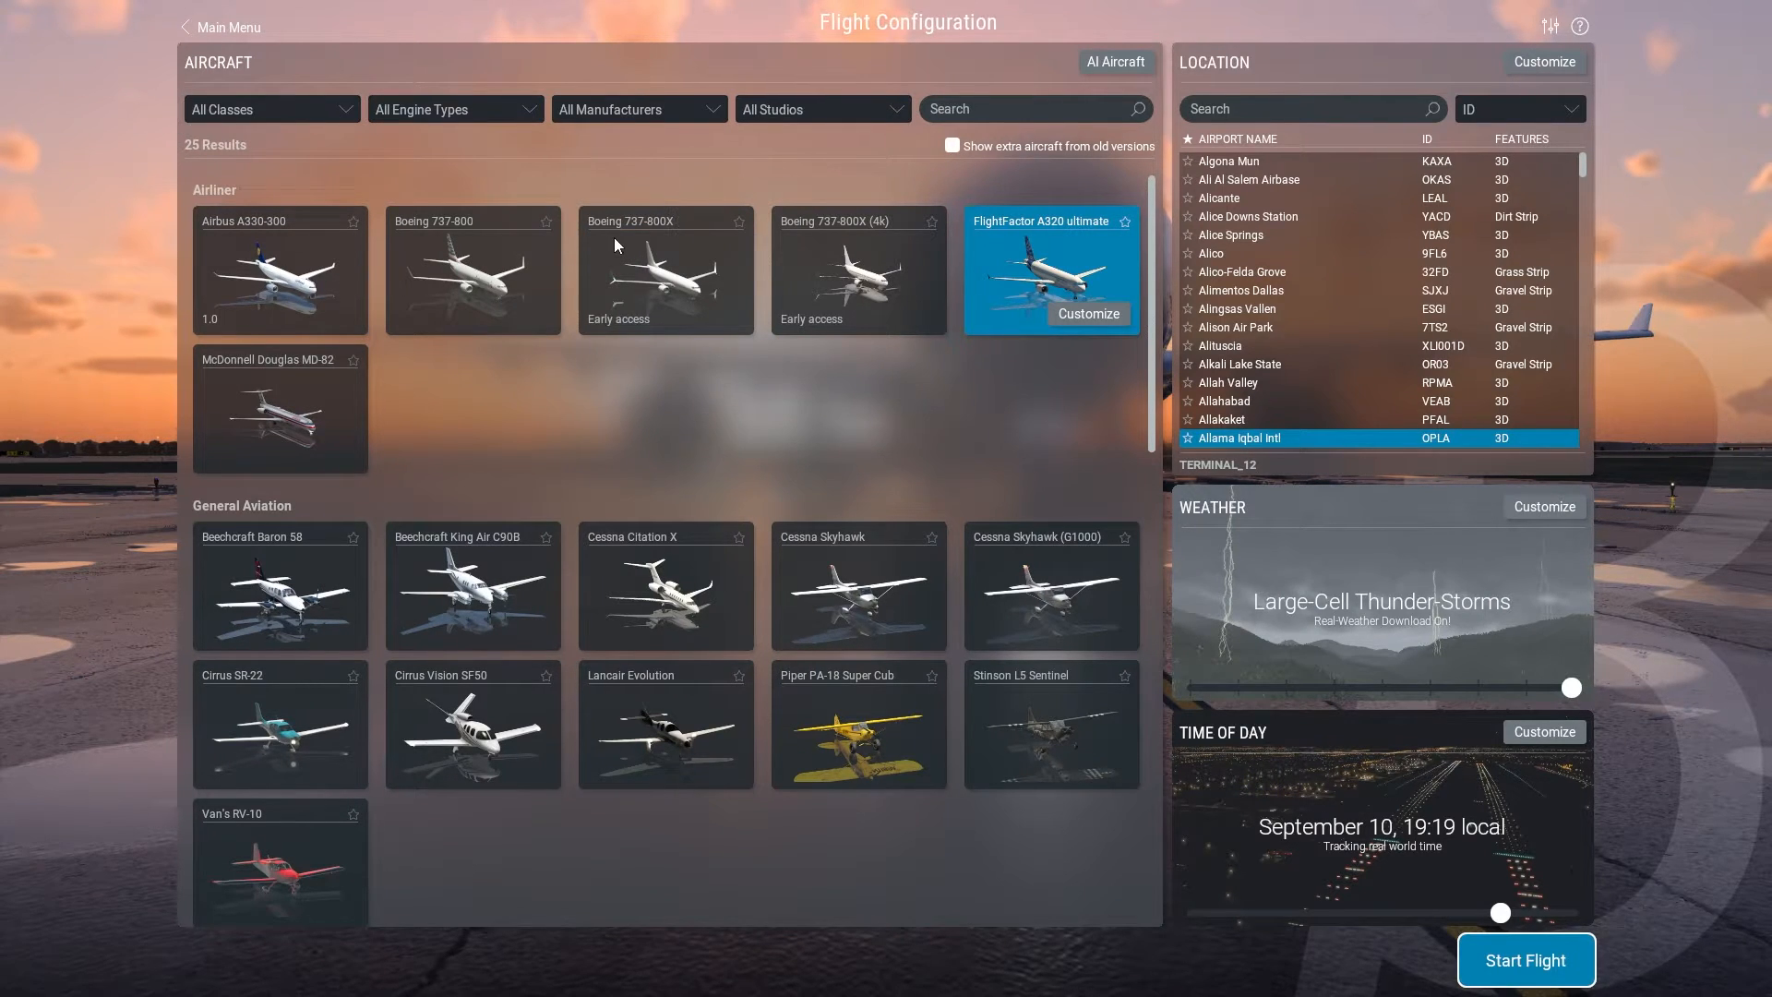
{"action": "mouse_move", "coordinate": [825, 303]}
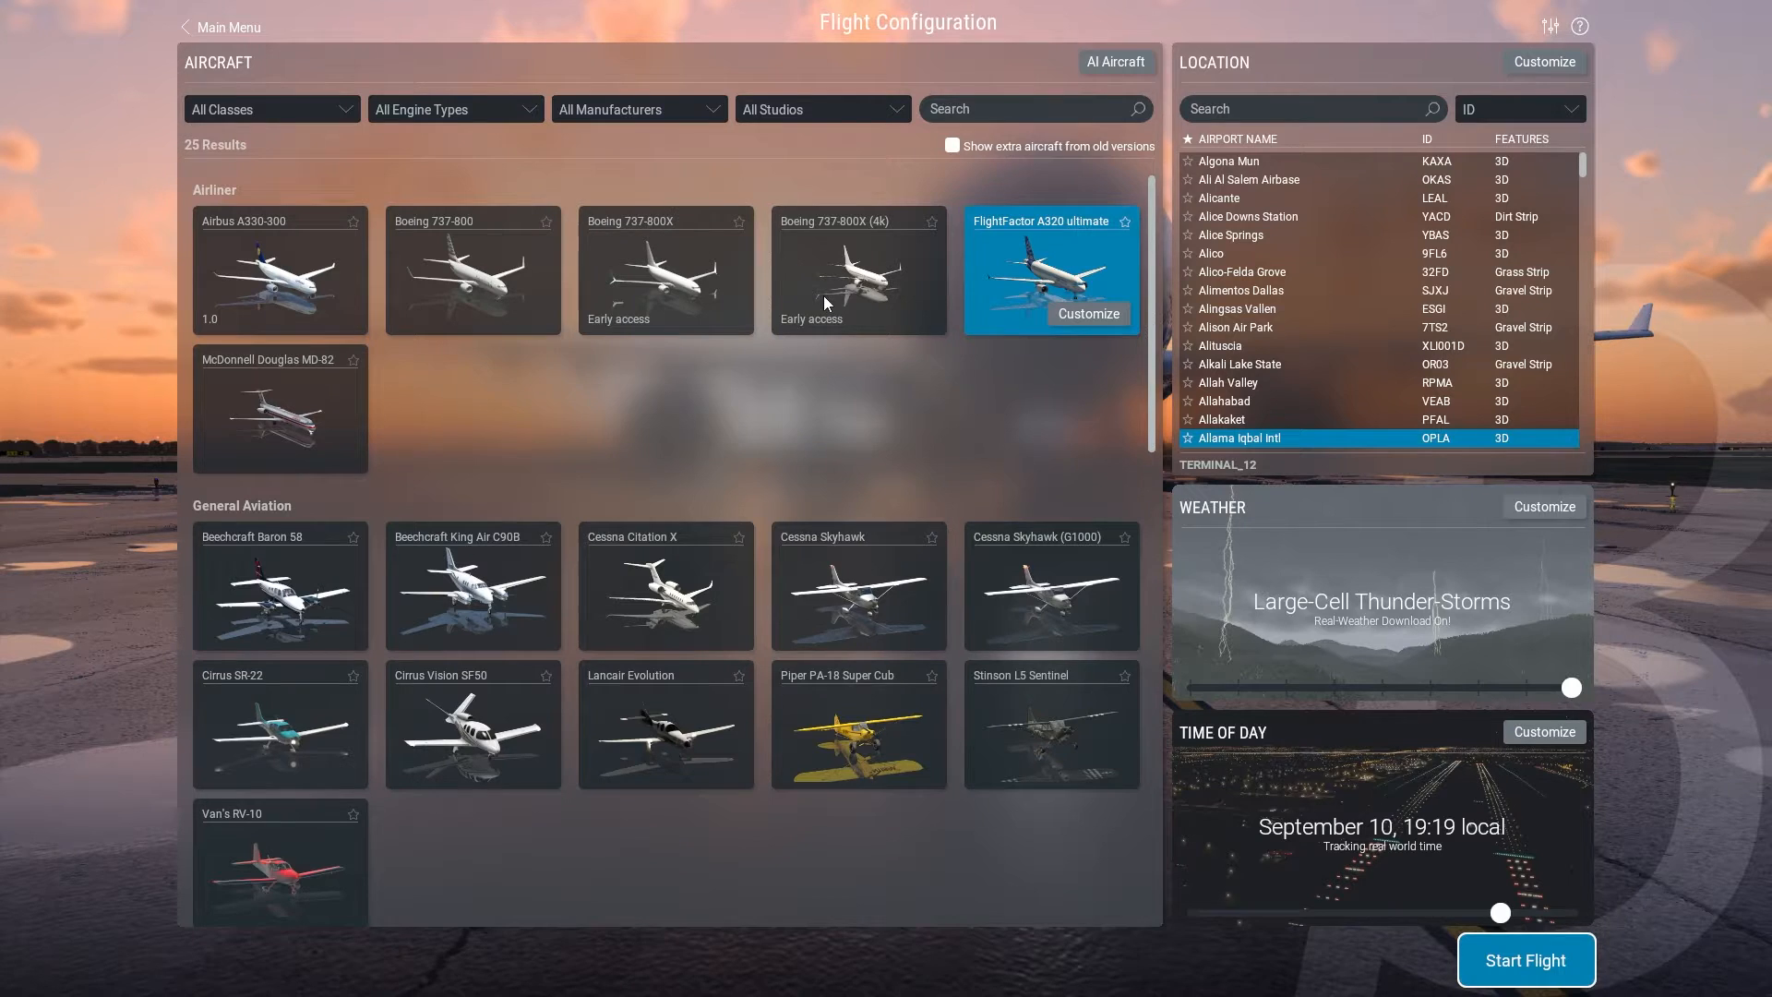
{"action": "mouse_move", "coordinate": [791, 330]}
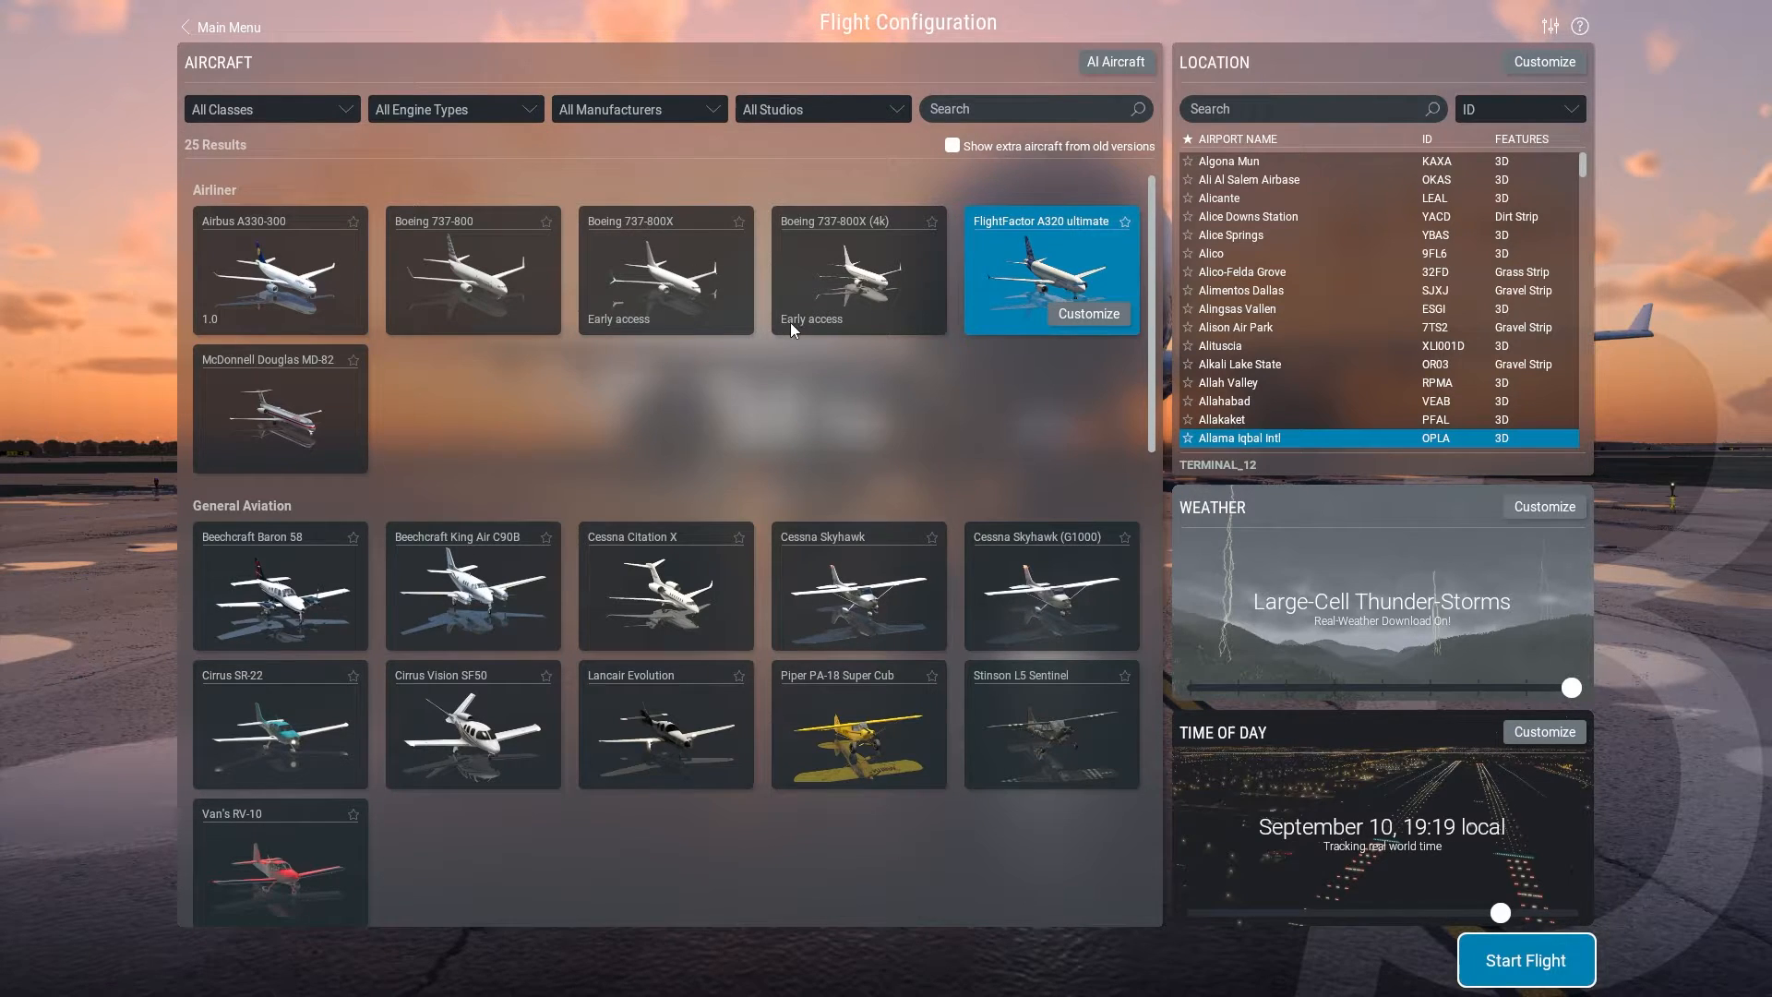
{"action": "mouse_move", "coordinate": [779, 397]}
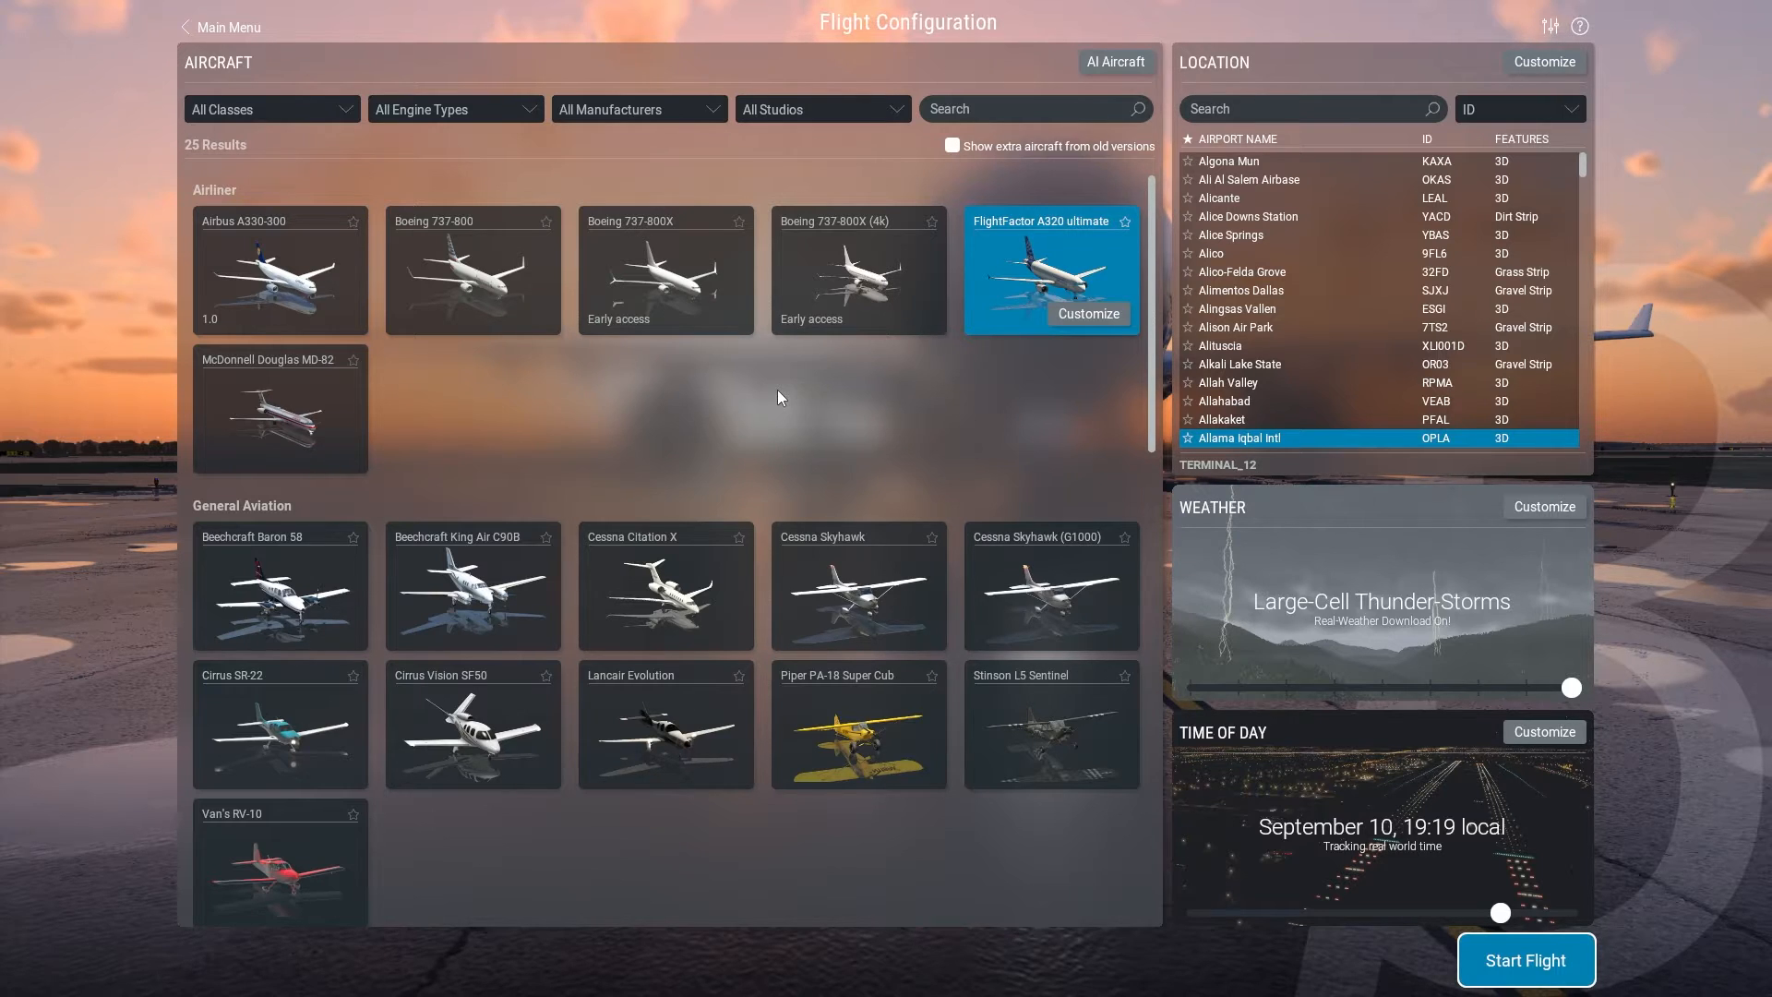
{"action": "mouse_move", "coordinate": [803, 380]}
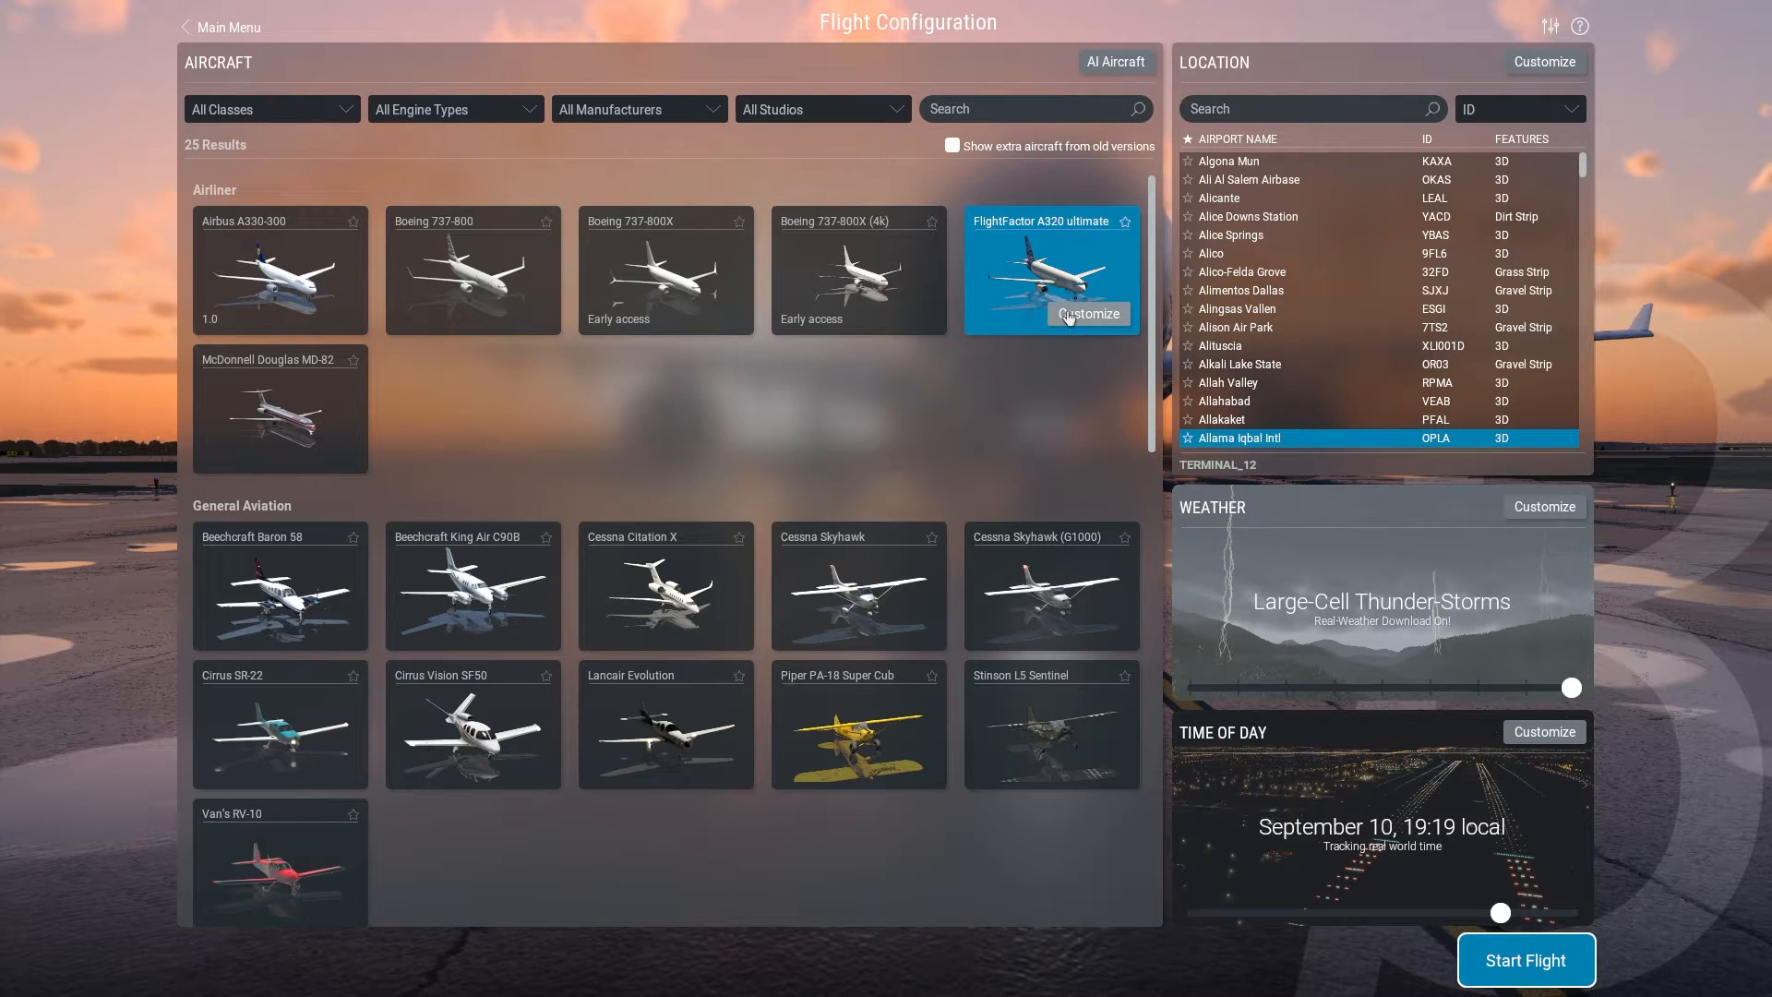
{"action": "mouse_move", "coordinate": [965, 406]}
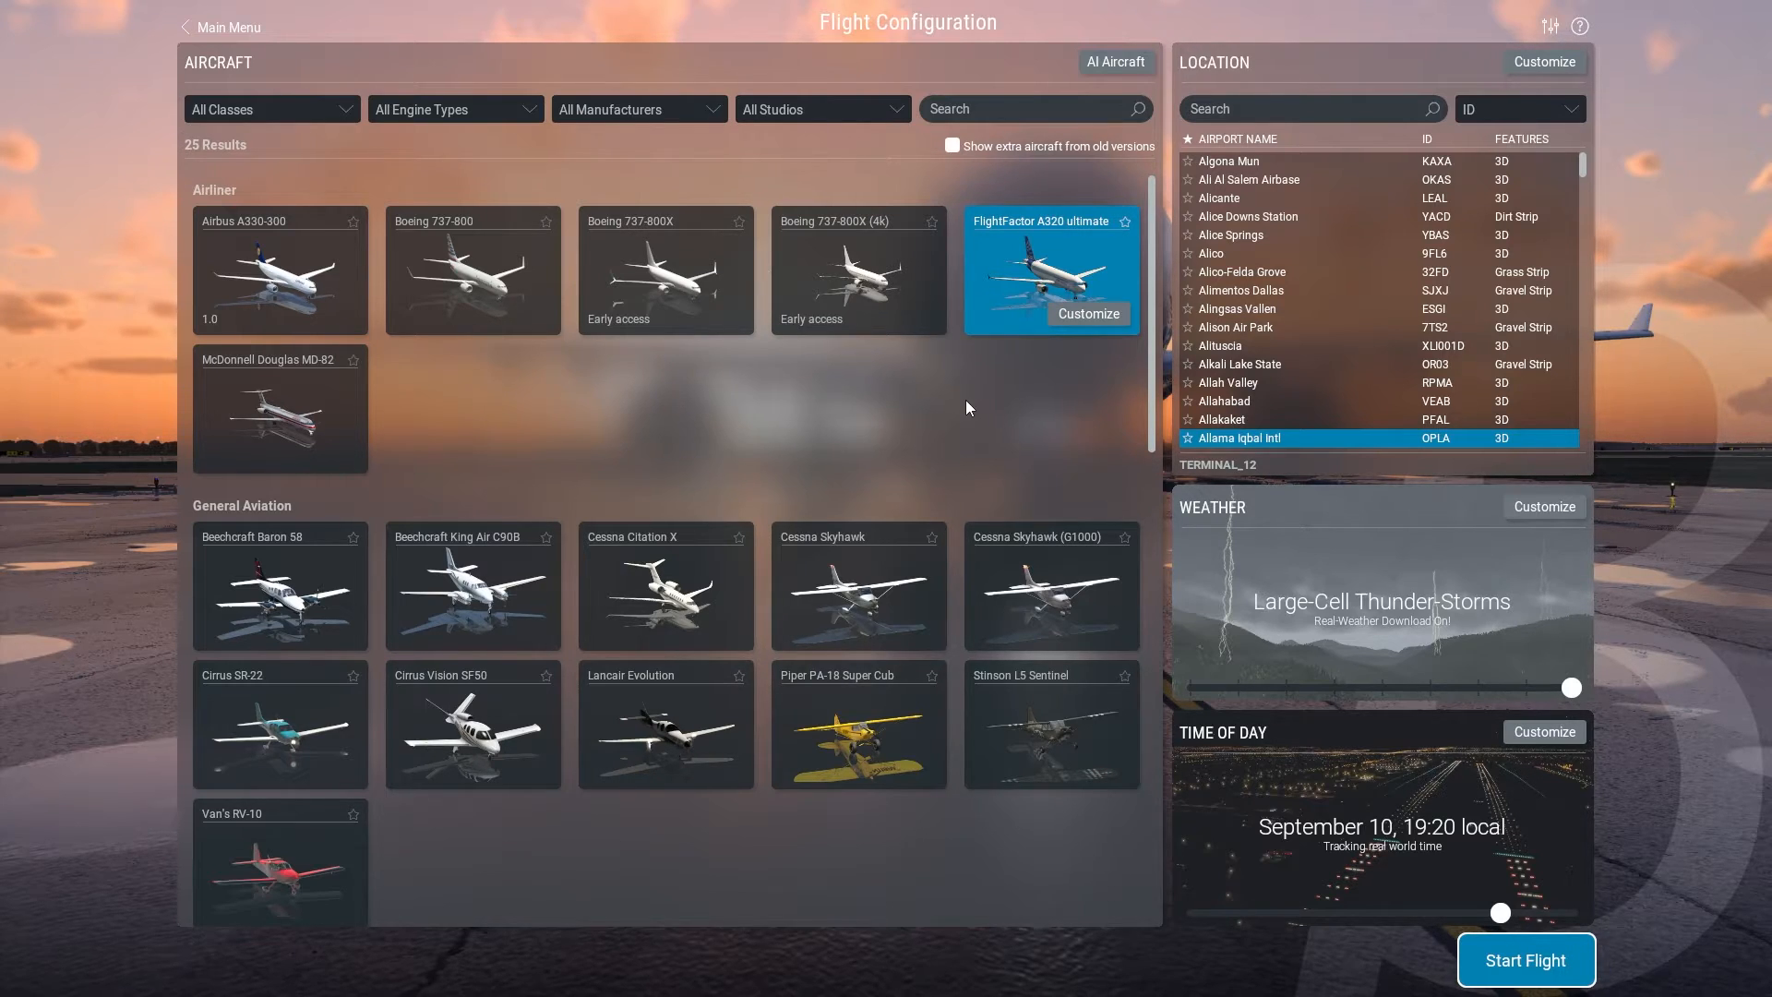
{"action": "mouse_move", "coordinate": [664, 304]}
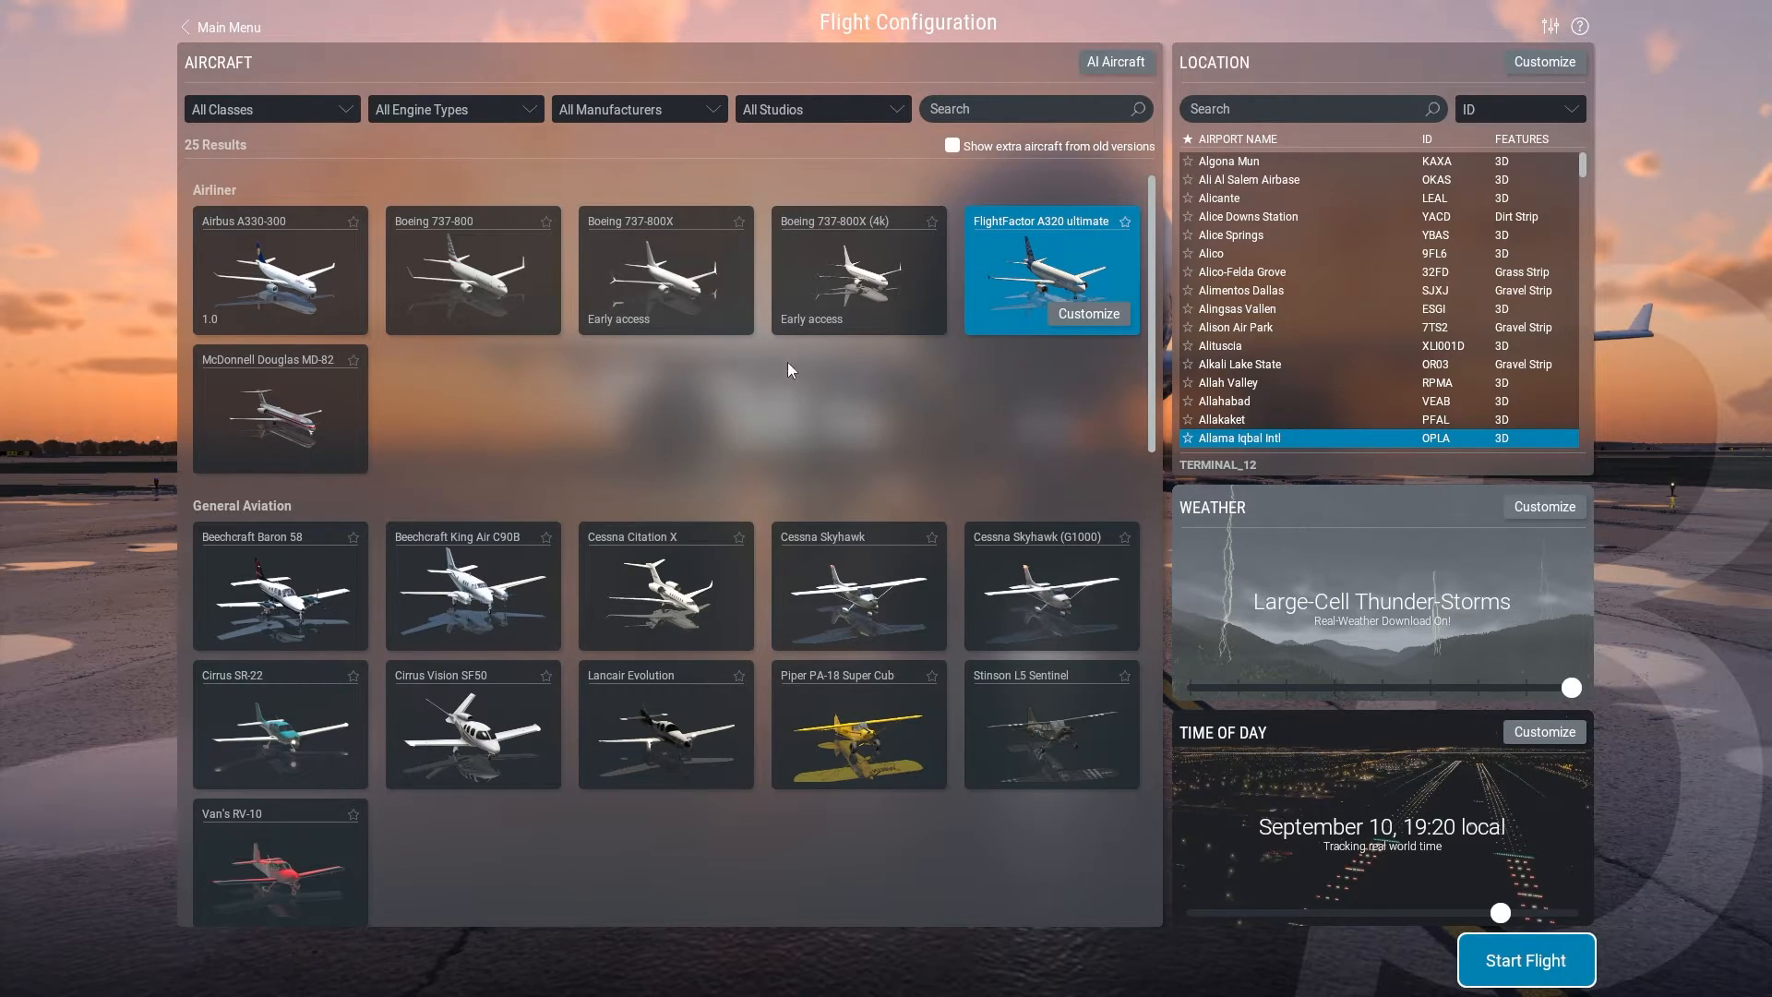
{"action": "mouse_move", "coordinate": [807, 365]}
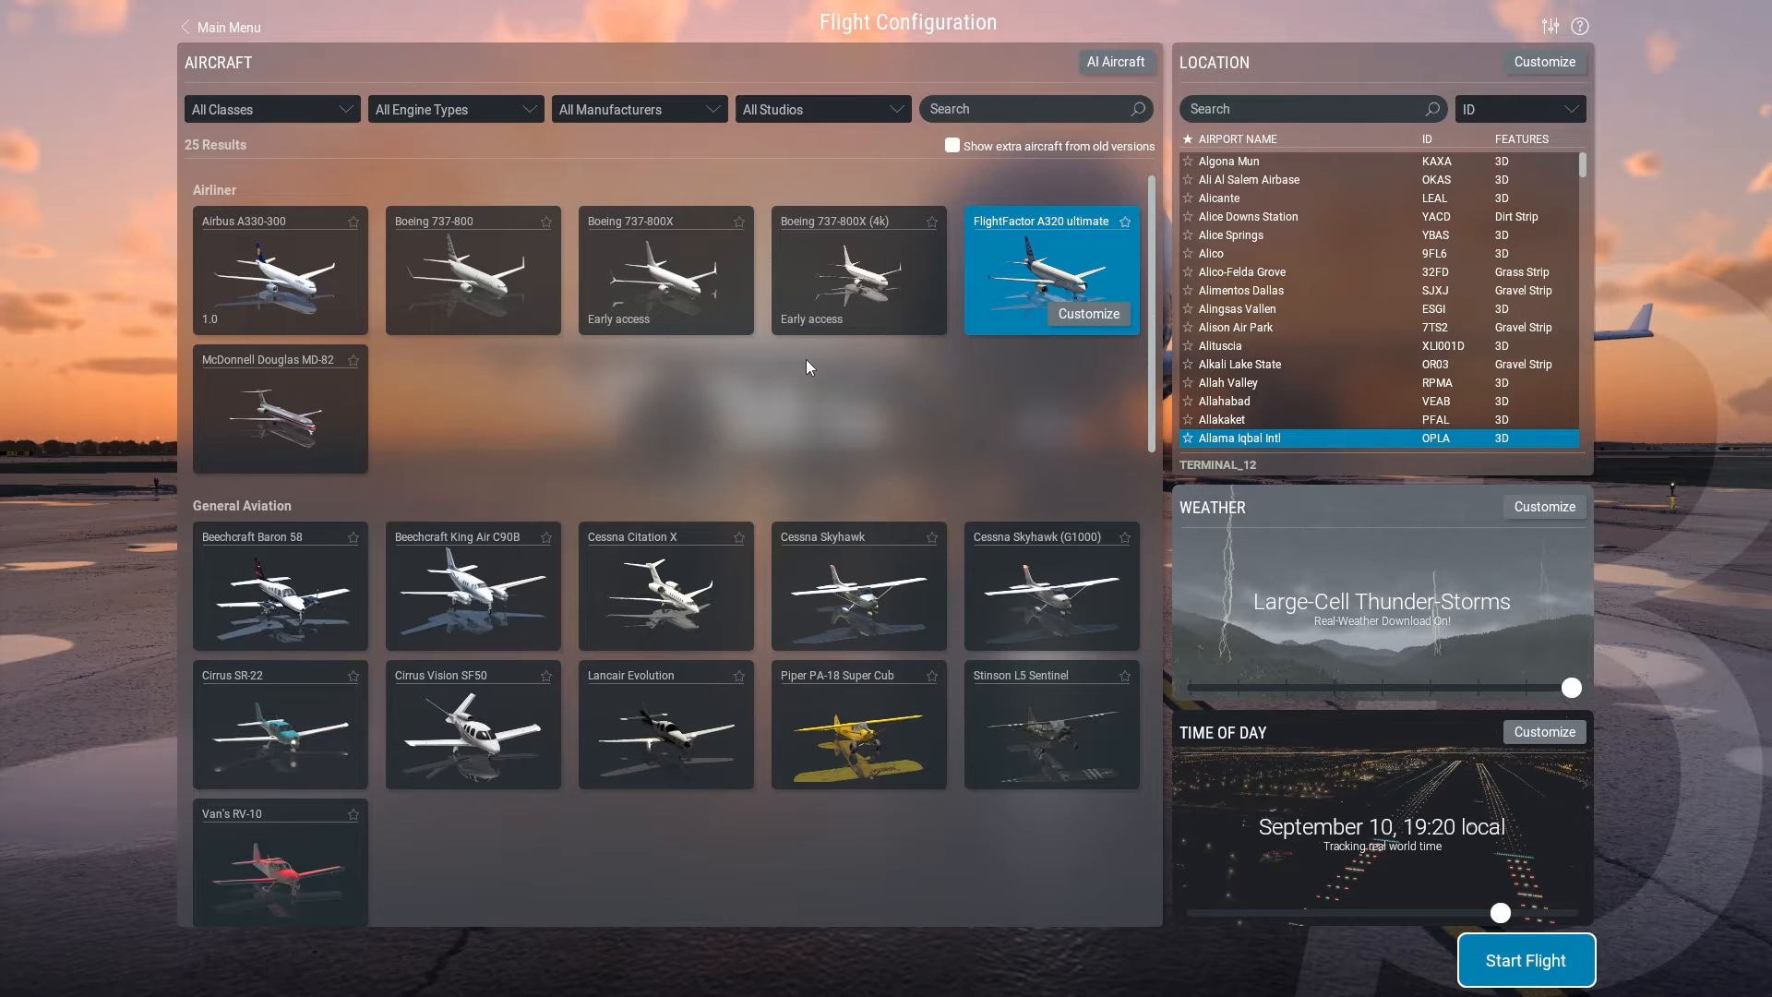
{"action": "mouse_move", "coordinate": [1089, 313]}
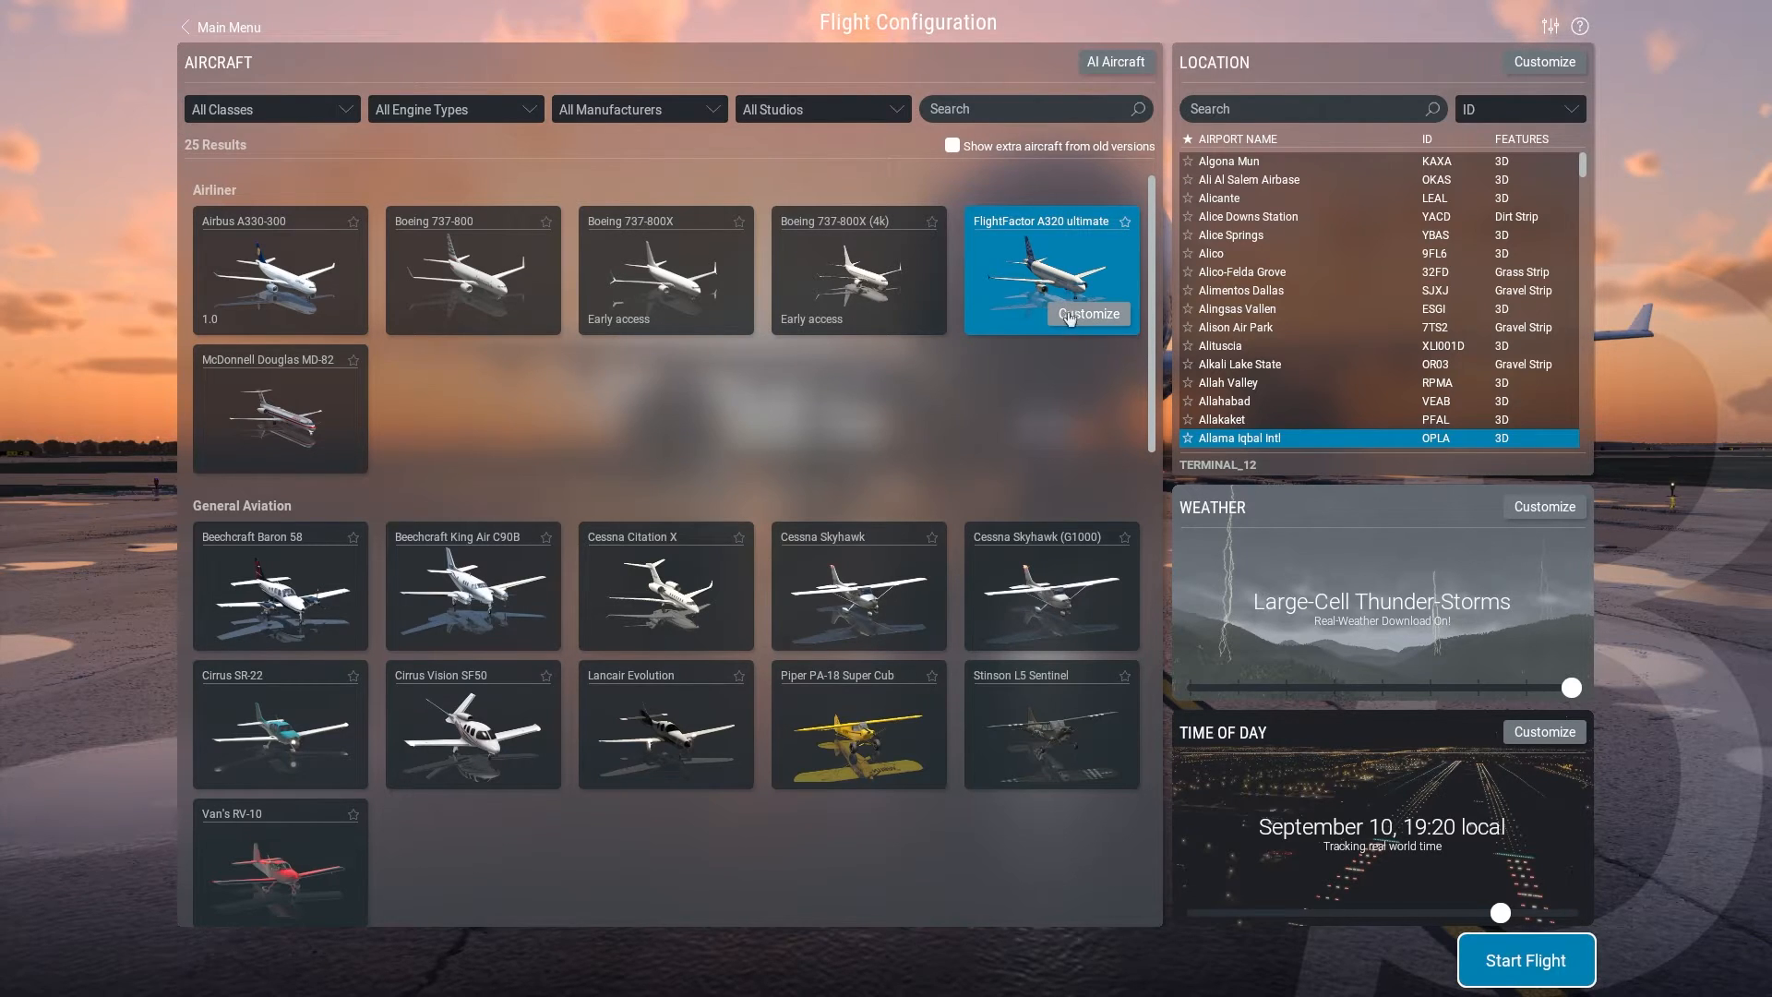
{"action": "mouse_move", "coordinate": [1037, 292]}
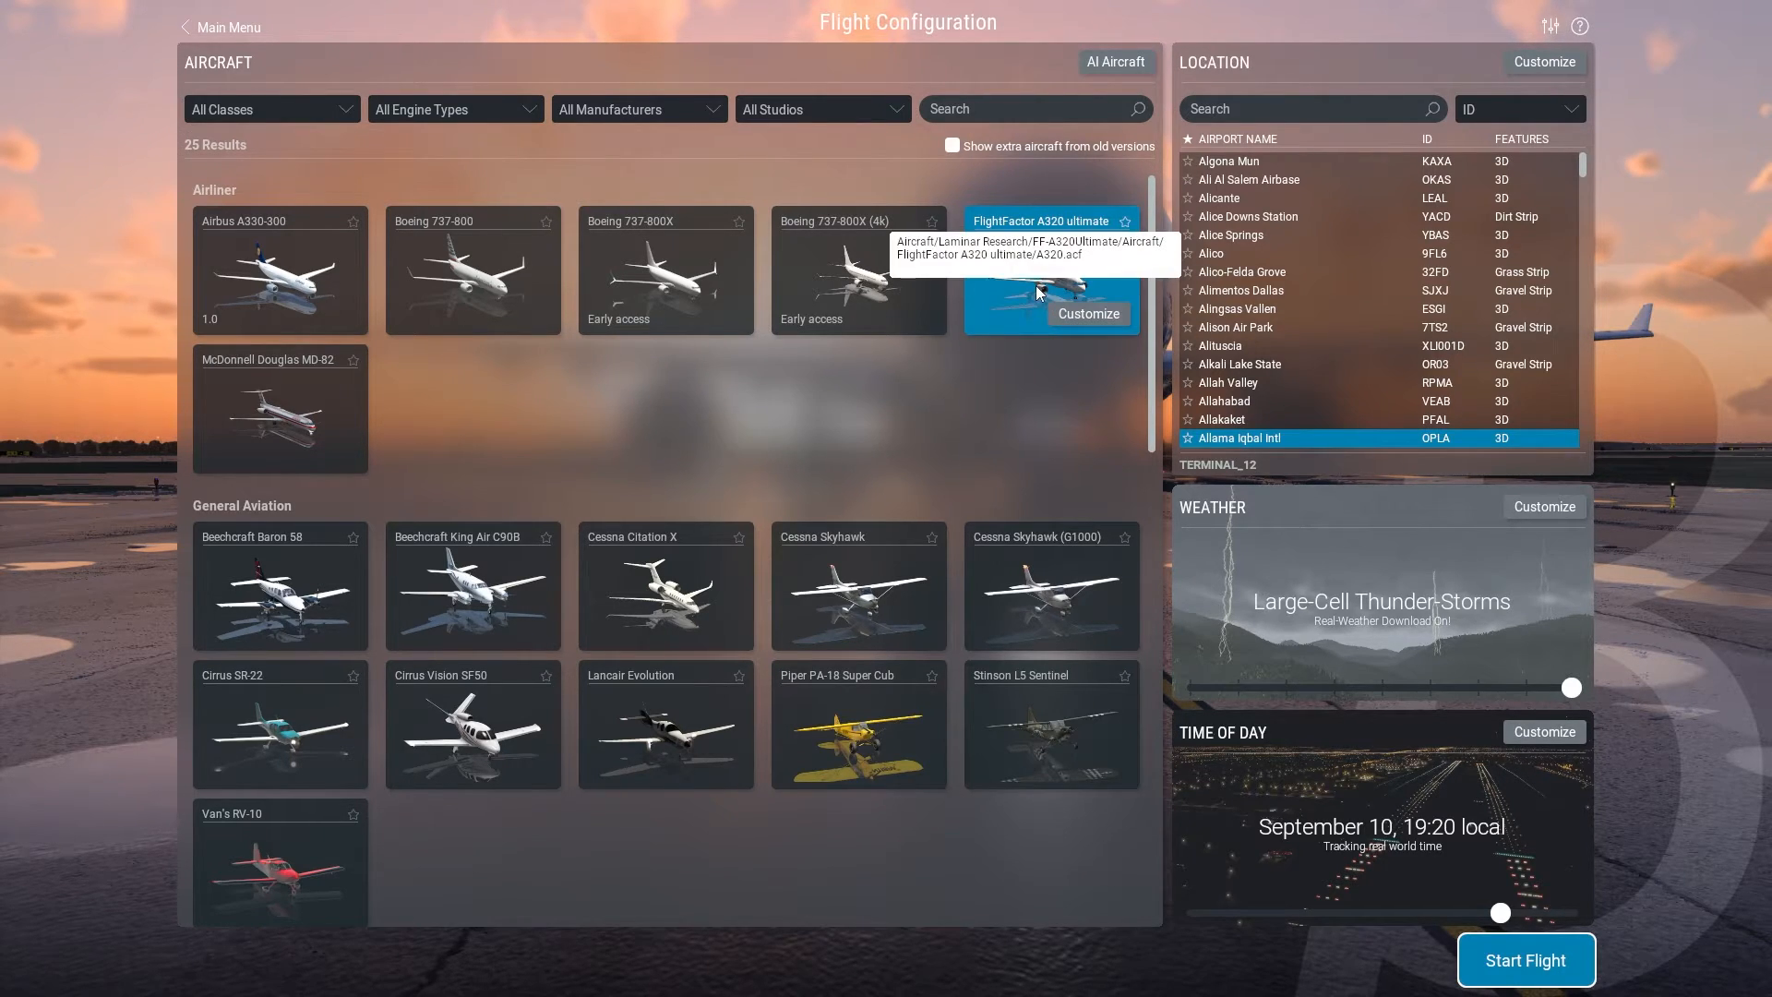
Turn off real-world time tracking and set September 9, 10:30 local.
{"action": "left_click", "coordinate": [1543, 731]}
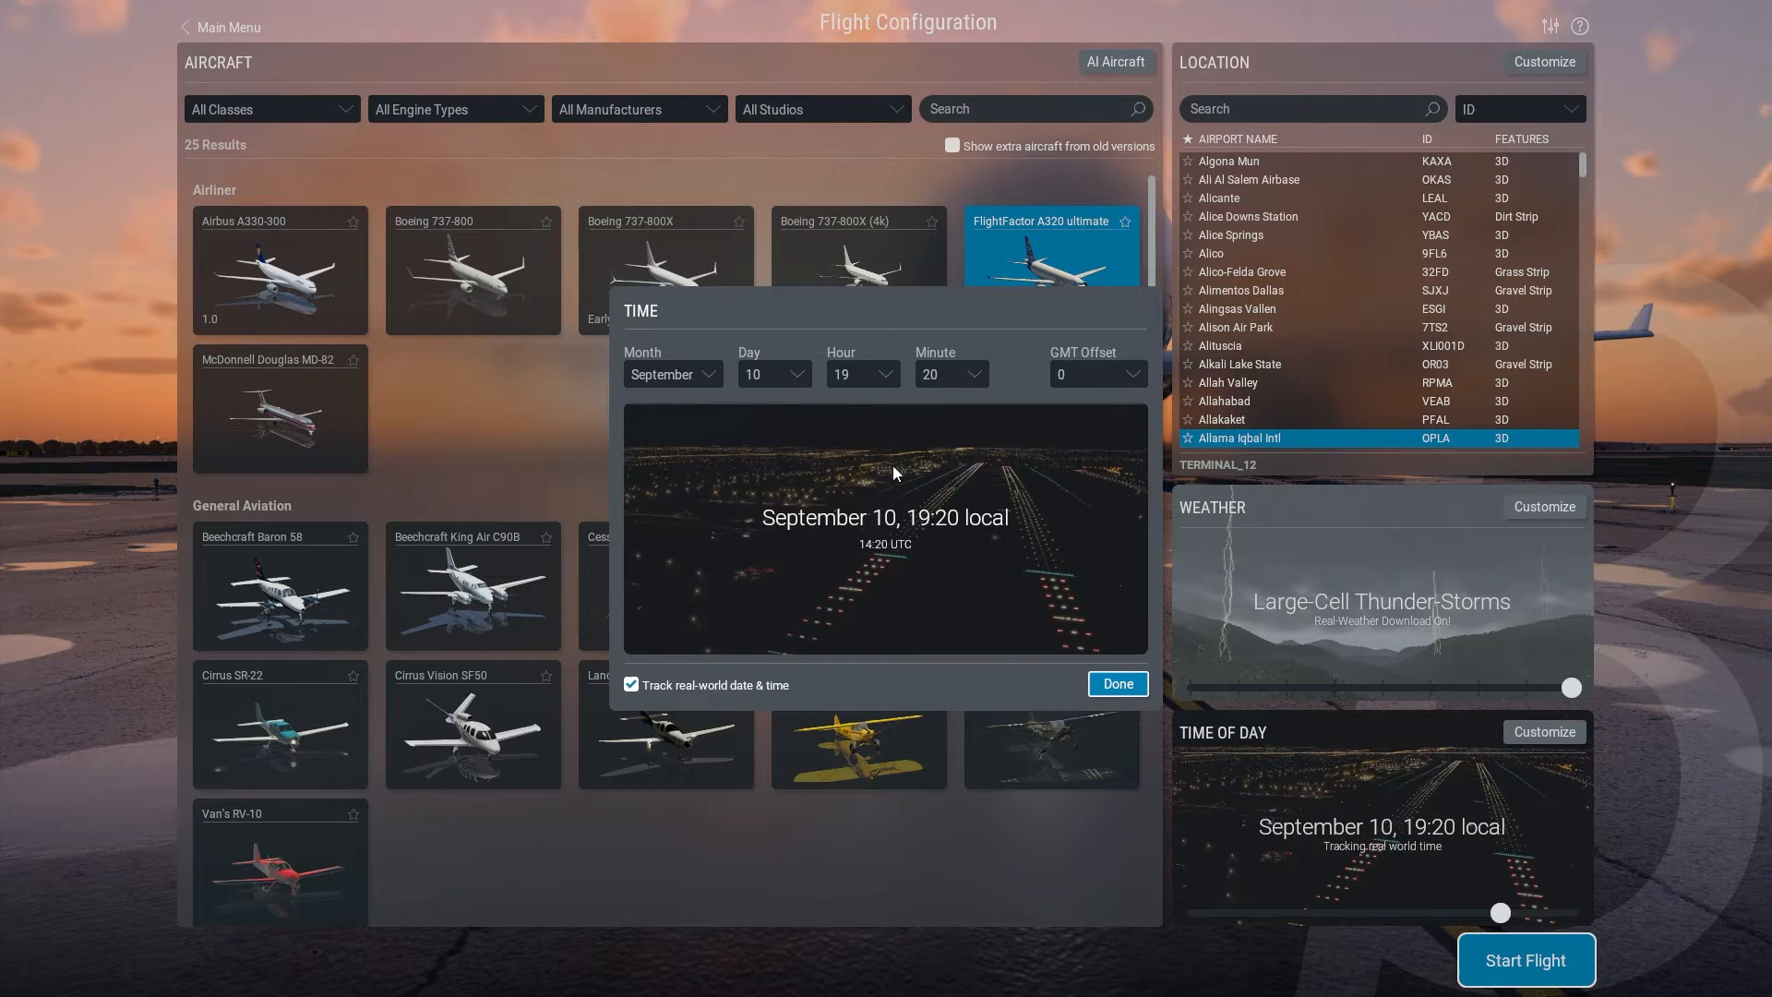
{"action": "left_click", "coordinate": [774, 374]}
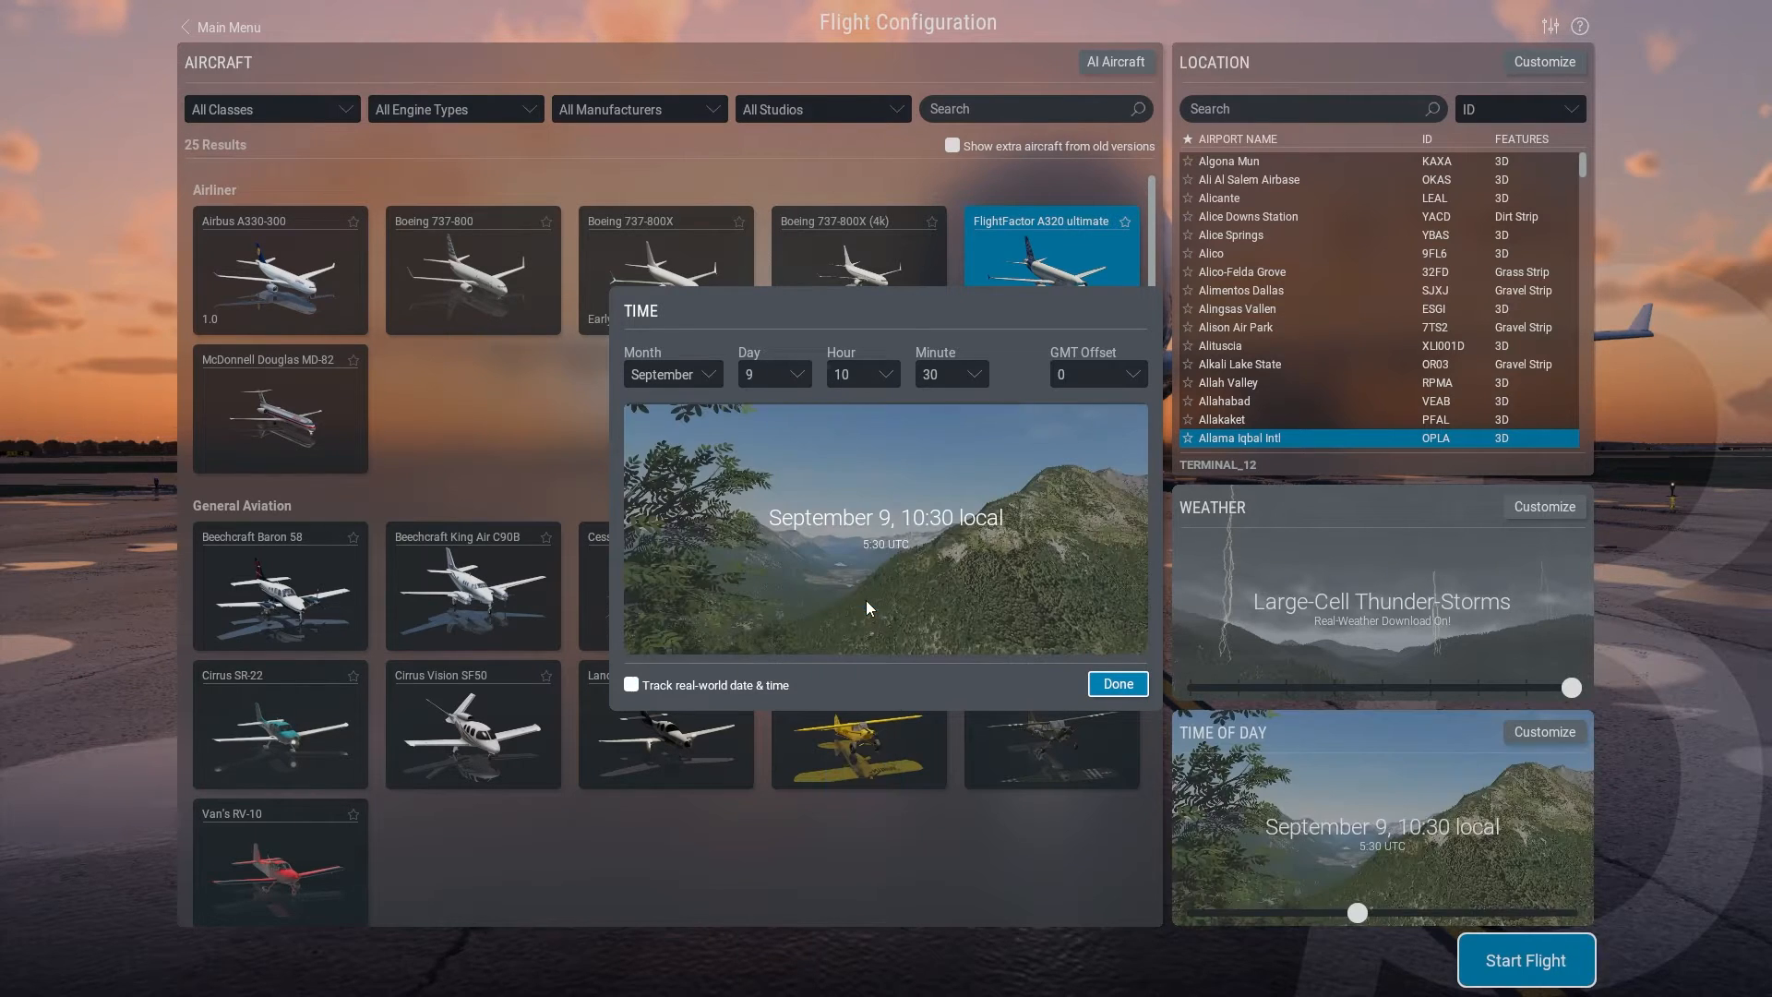
{"action": "left_click", "coordinate": [1115, 683]}
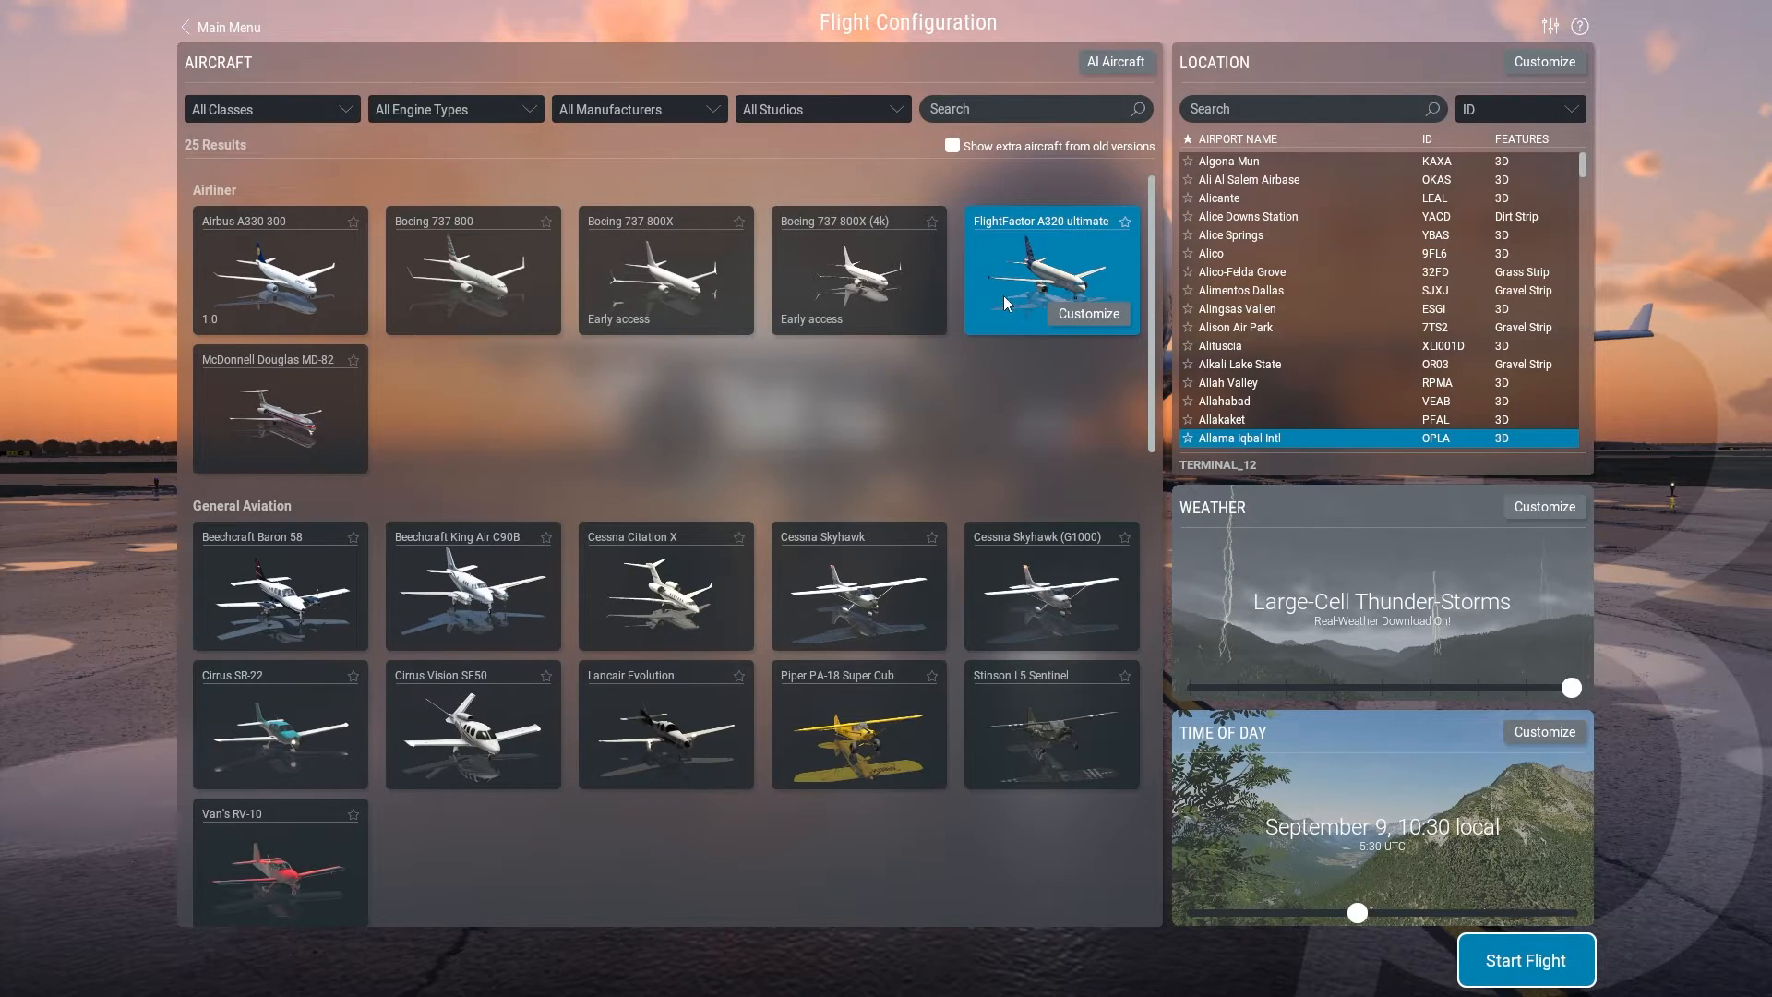
{"action": "mouse_move", "coordinate": [1006, 283]}
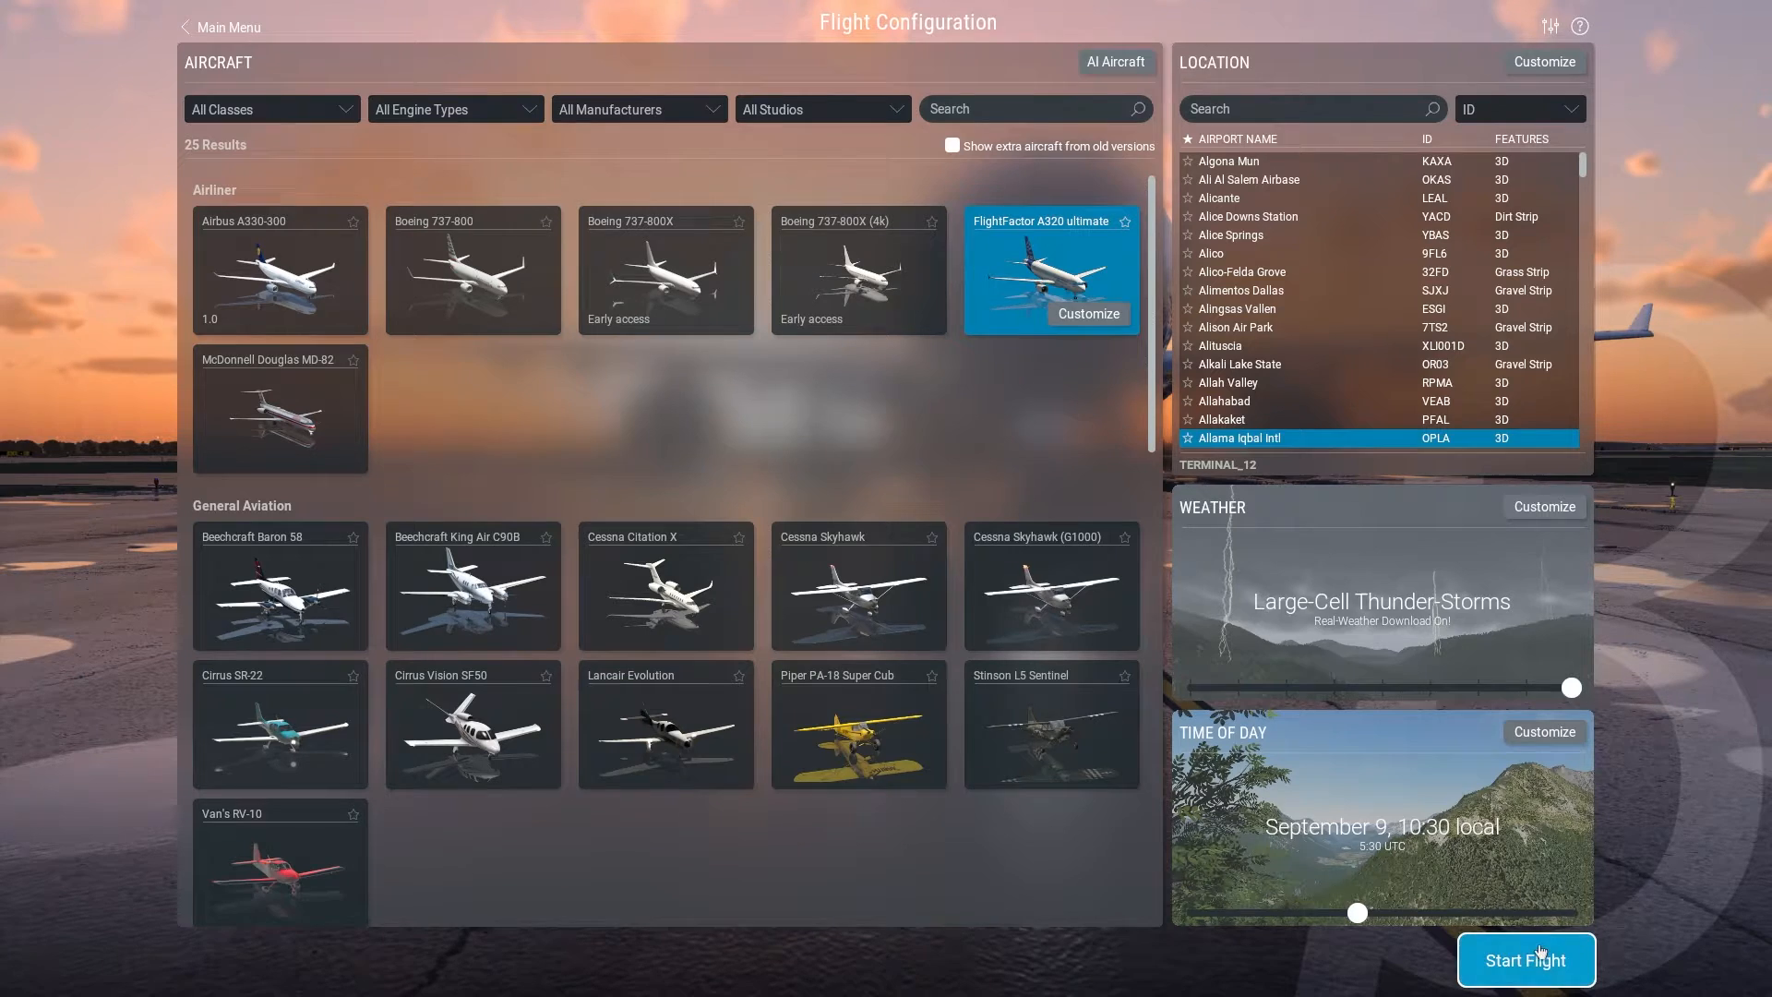
Start the flight and load into the A320 Ultimate cockpit.
{"action": "left_click", "coordinate": [1524, 960]}
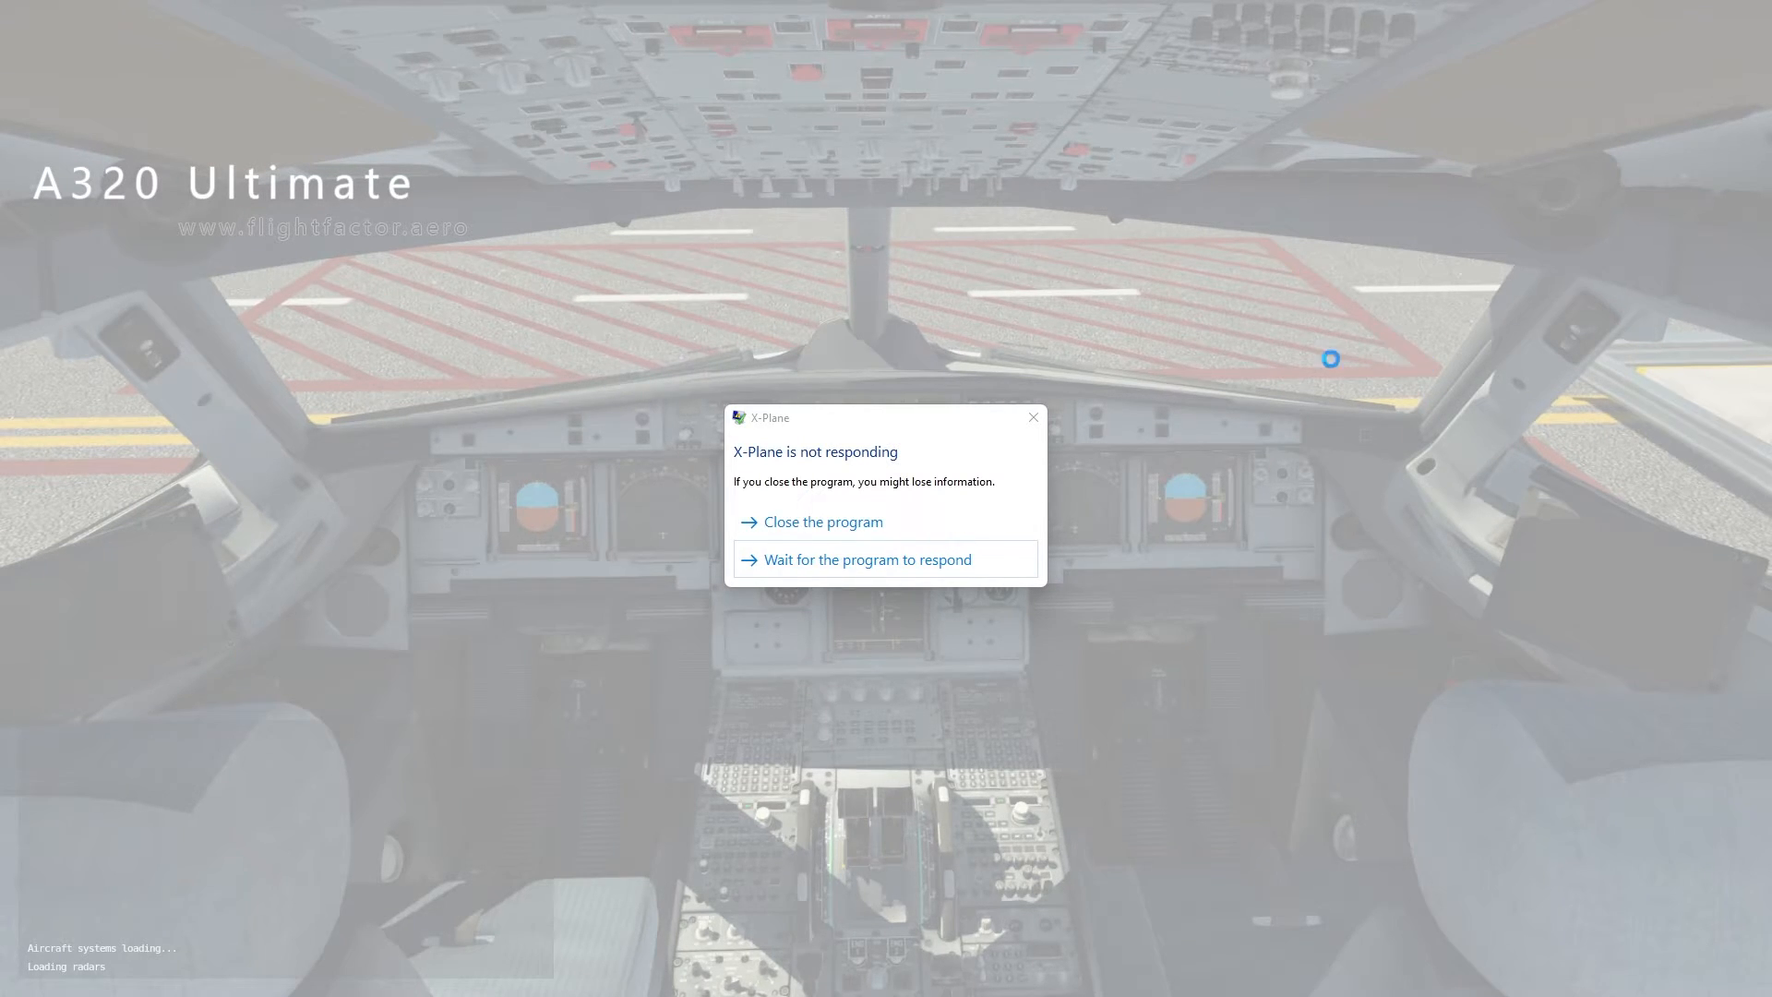
{"action": "mouse_move", "coordinate": [994, 460]}
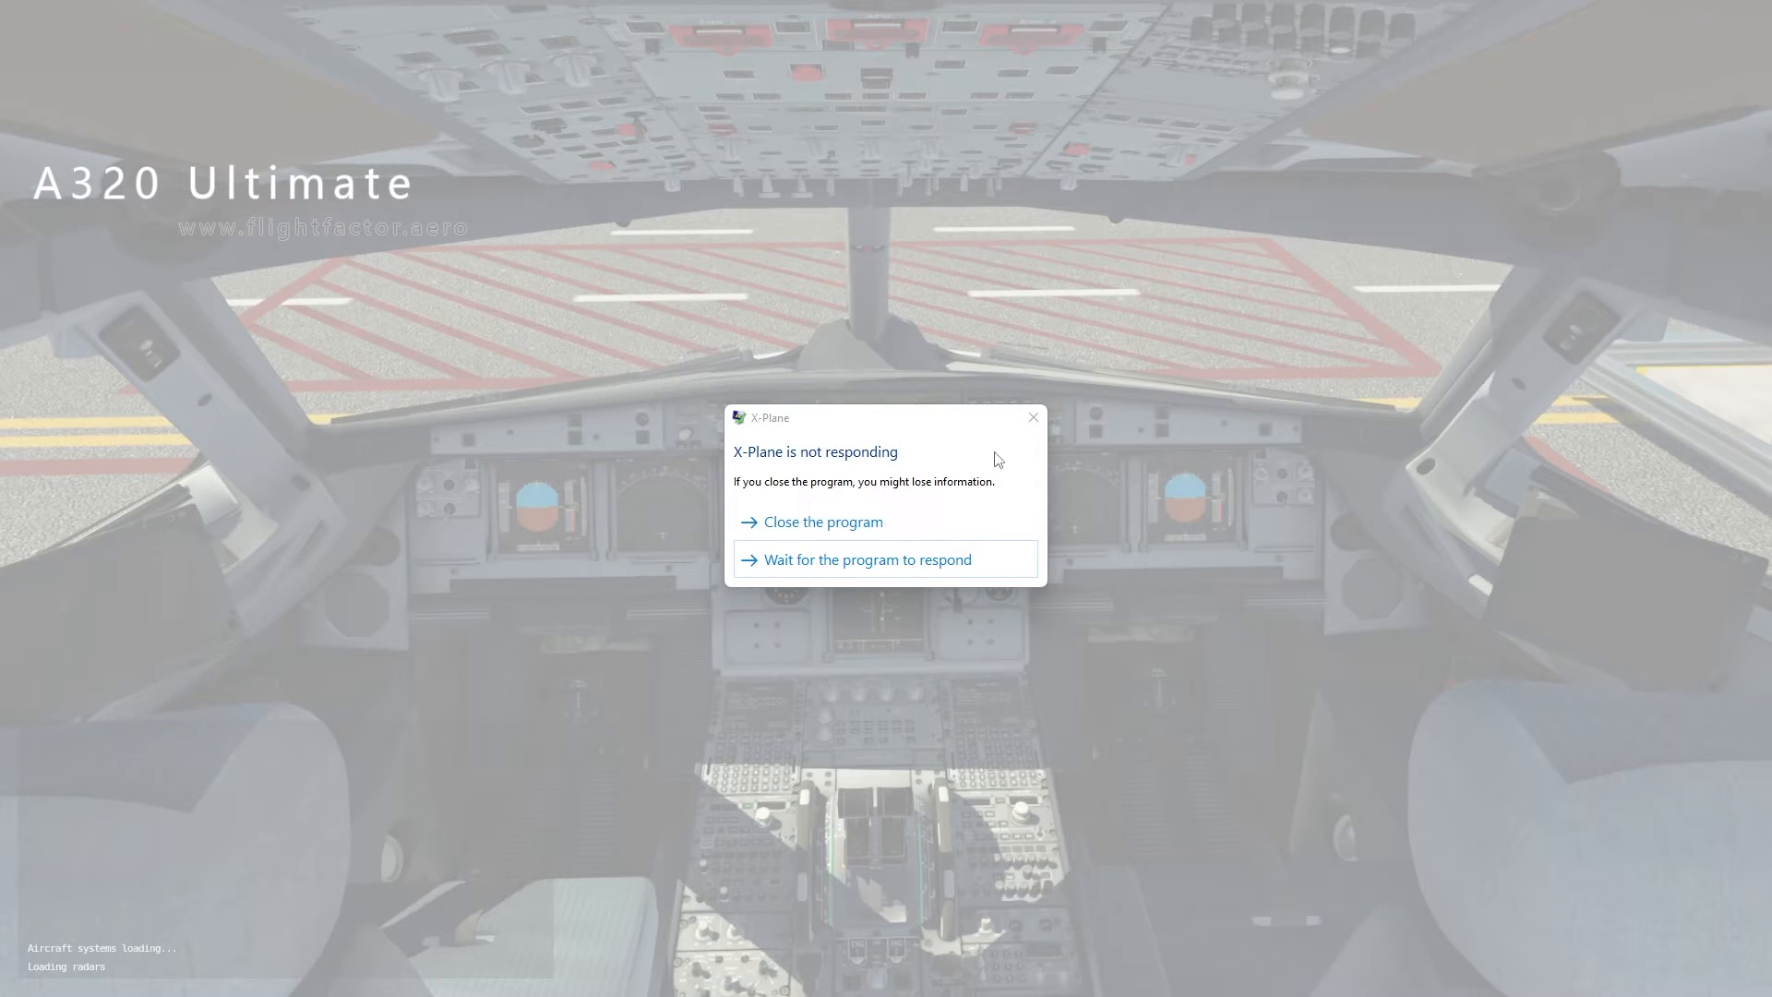